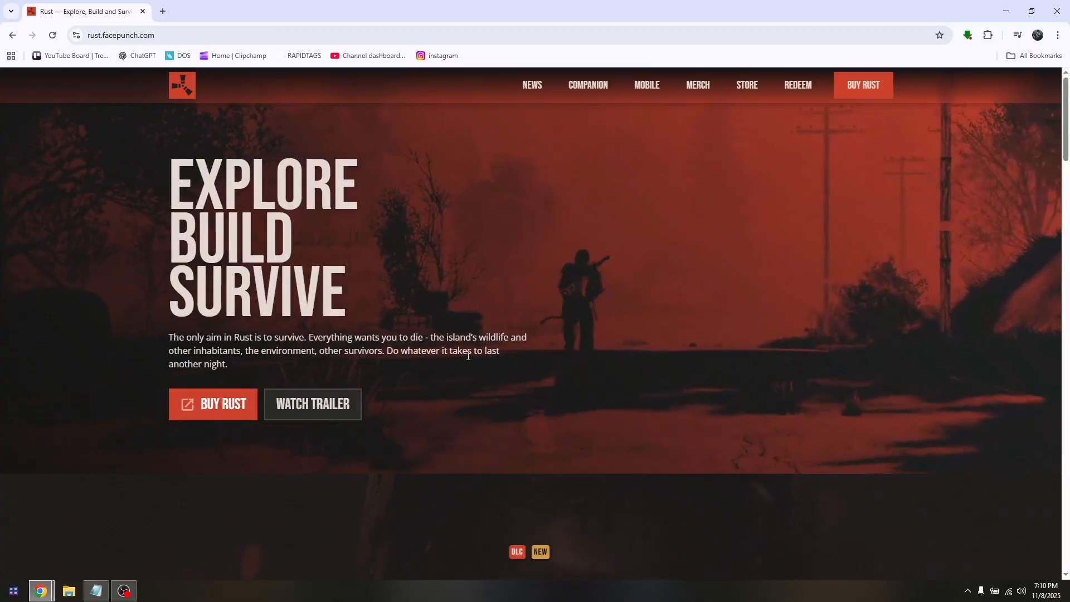
# Search Start for 'defender' and launch Windows Defender Firewall from the results.
pyautogui.scroll(-3)
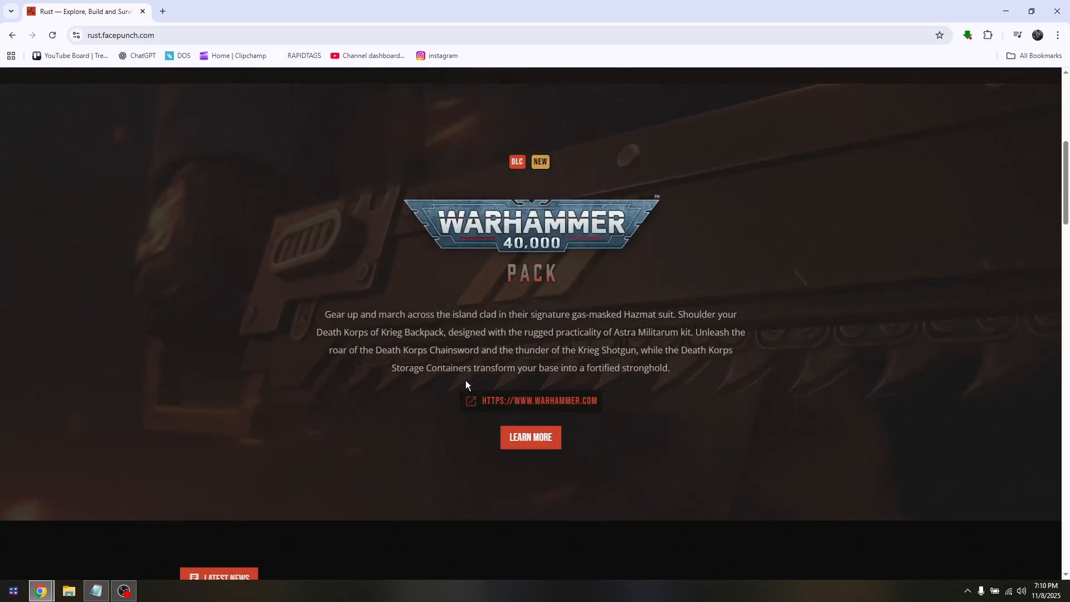
pyautogui.scroll(-3)
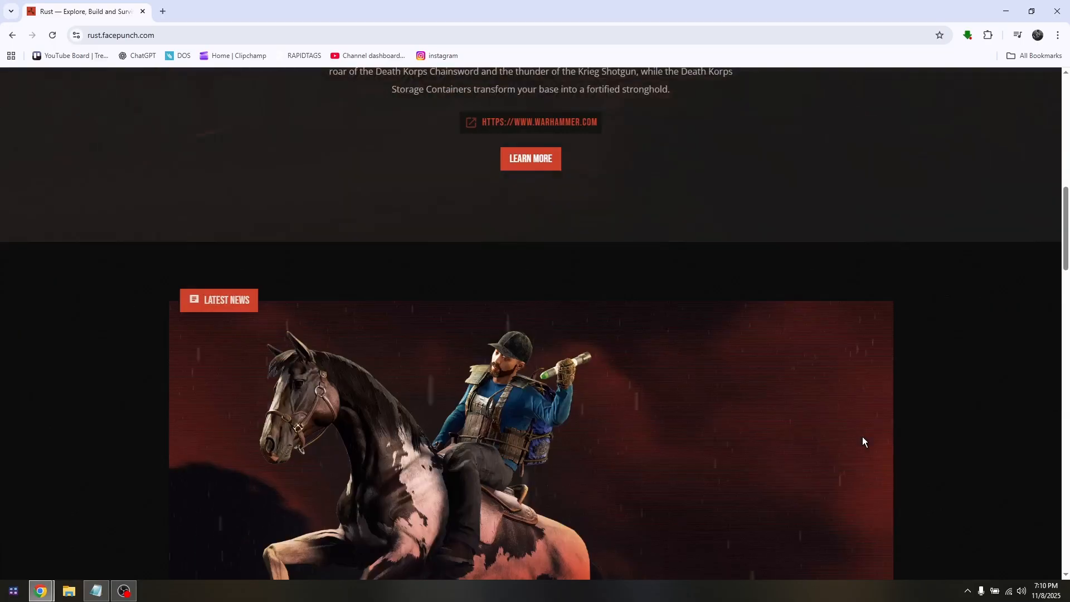
pyautogui.scroll(-3)
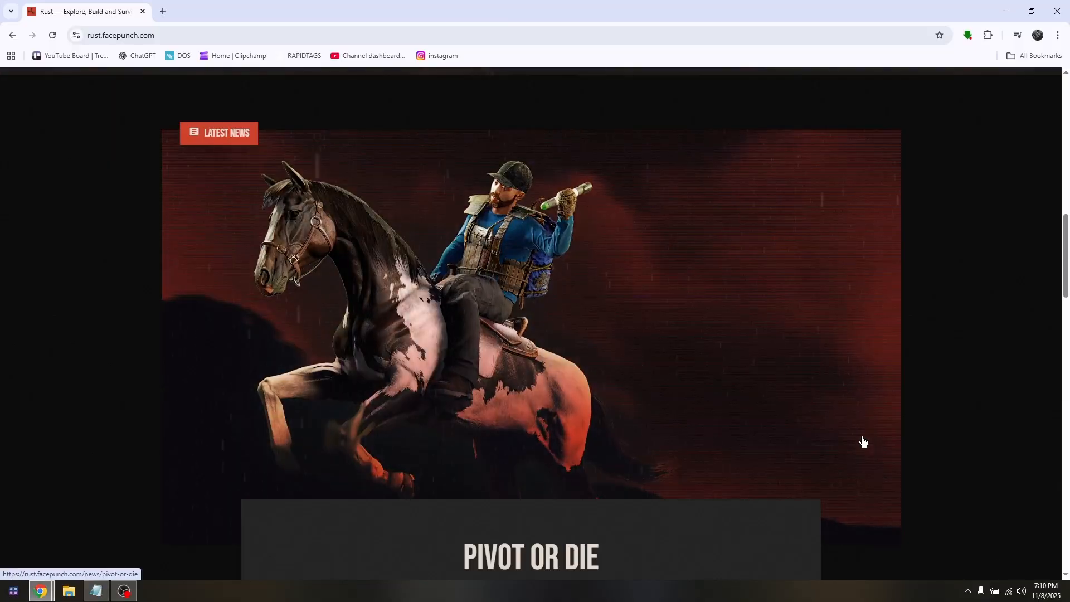
pyautogui.scroll(-3)
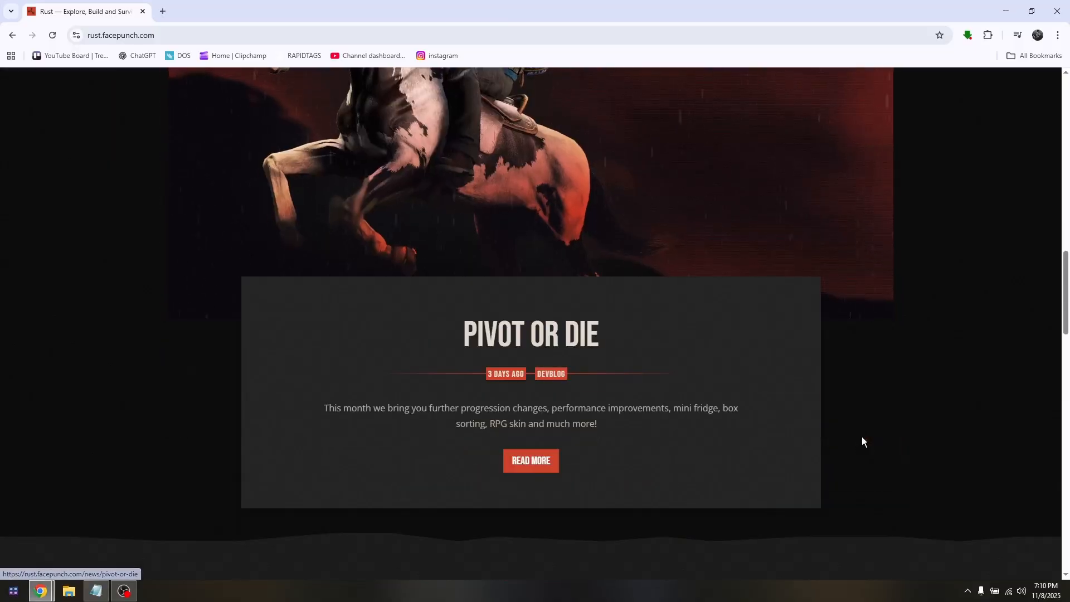
pyautogui.scroll(3)
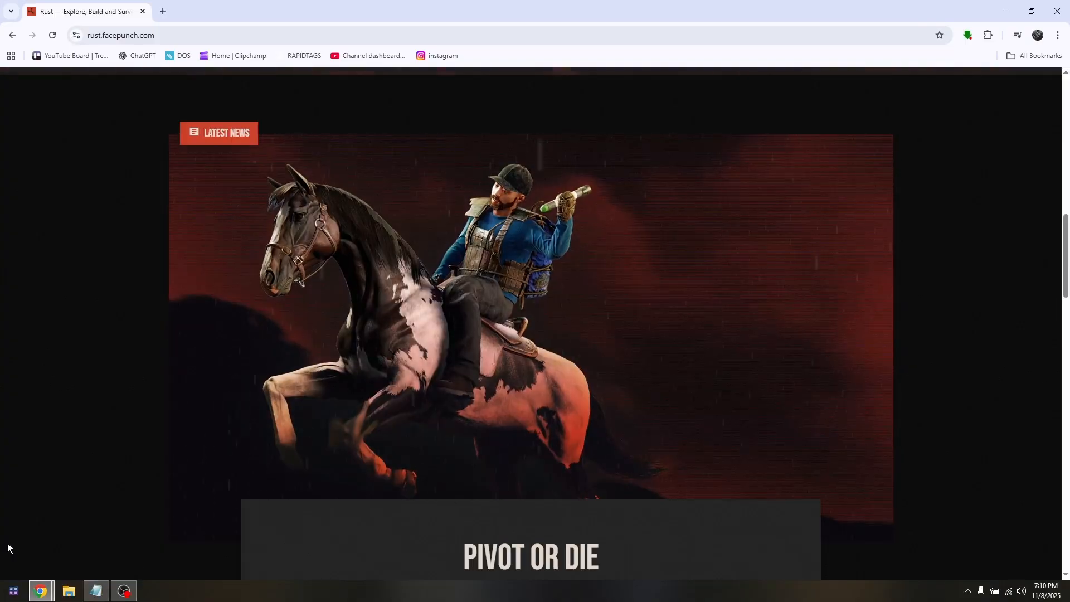
pyautogui.click(12, 590)
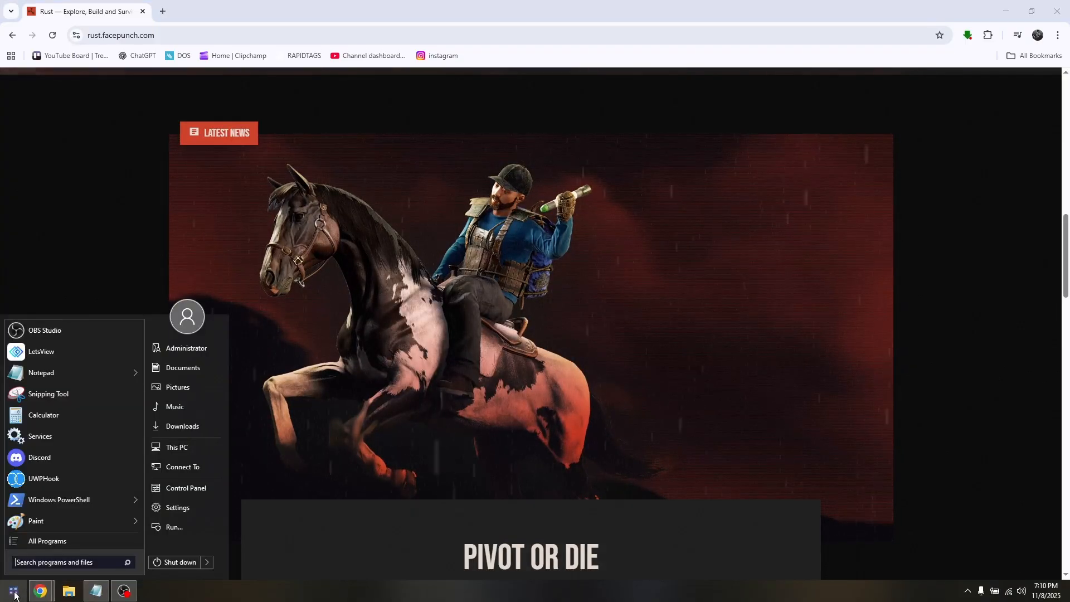
pyautogui.write('defe')
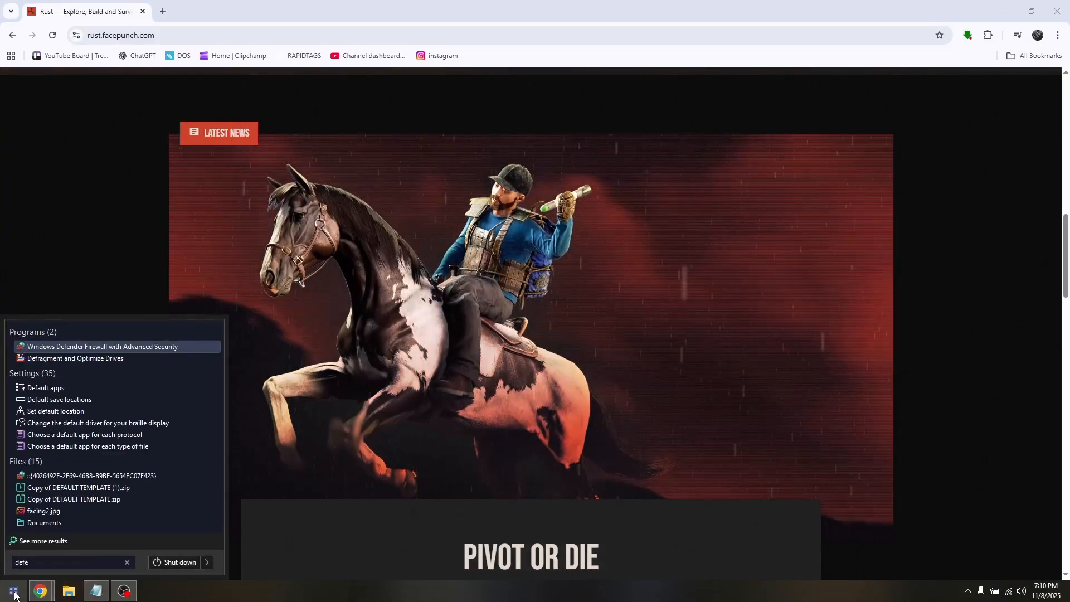
pyautogui.write('nder')
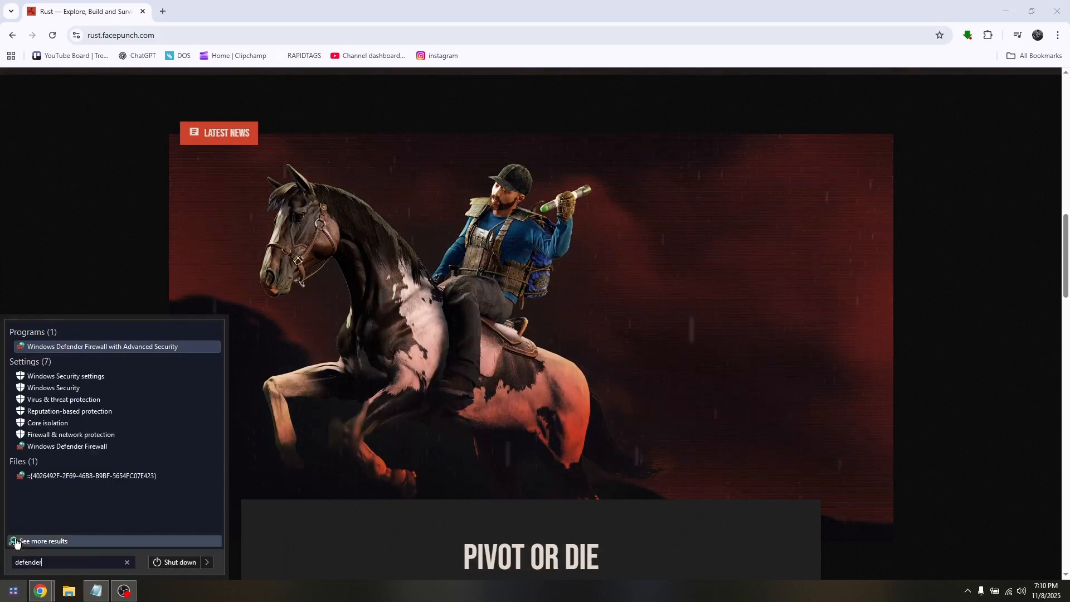
pyautogui.click(67, 446)
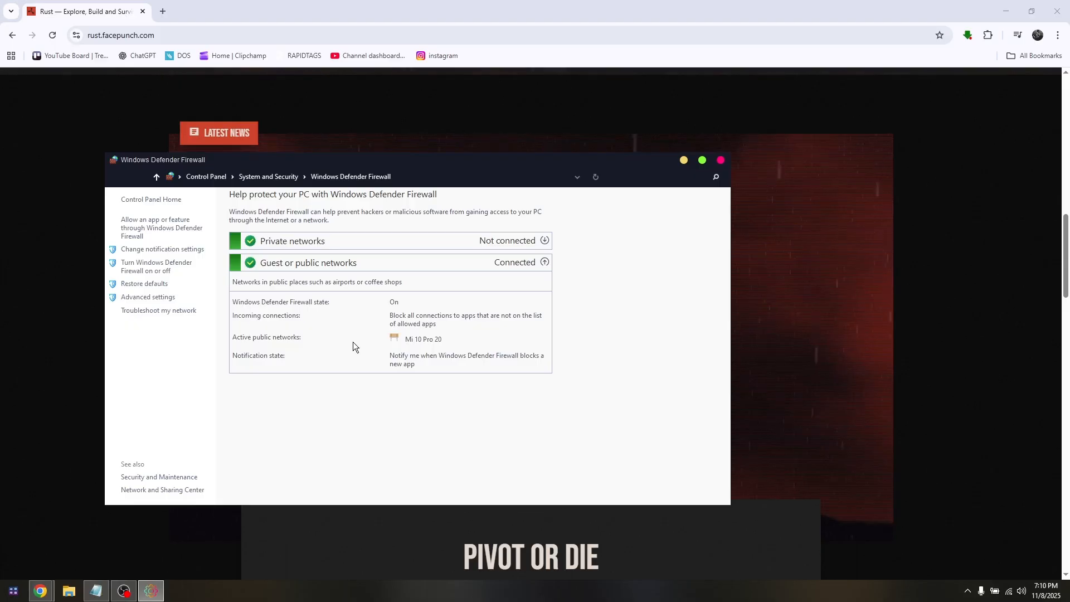
pyautogui.moveTo(160, 271)
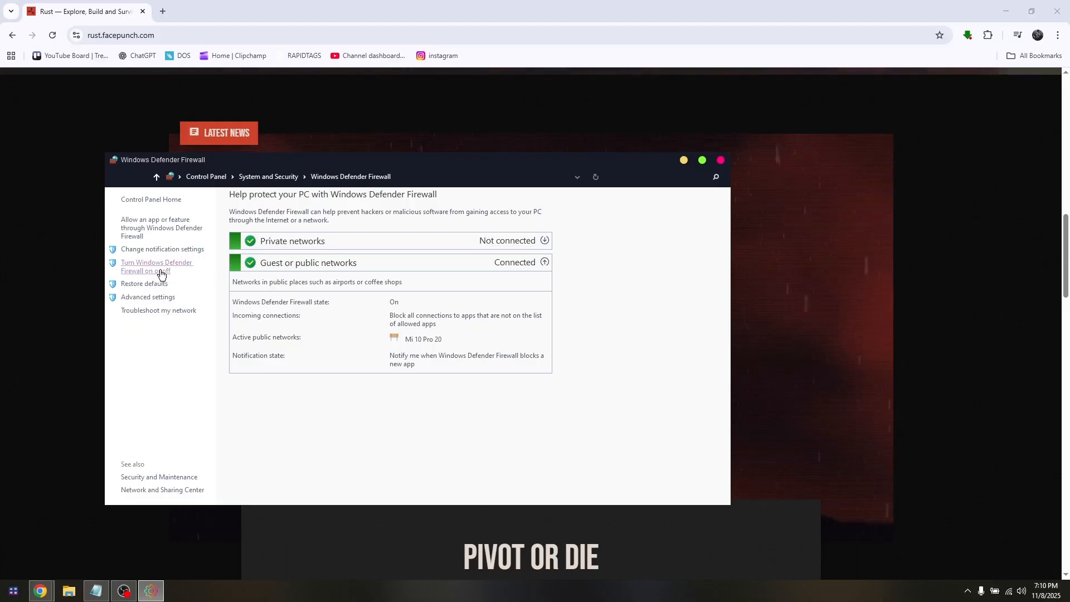
# Review the 'Turn Windows Defender Firewall on or off' settings and close the firewall window.
pyautogui.click(156, 266)
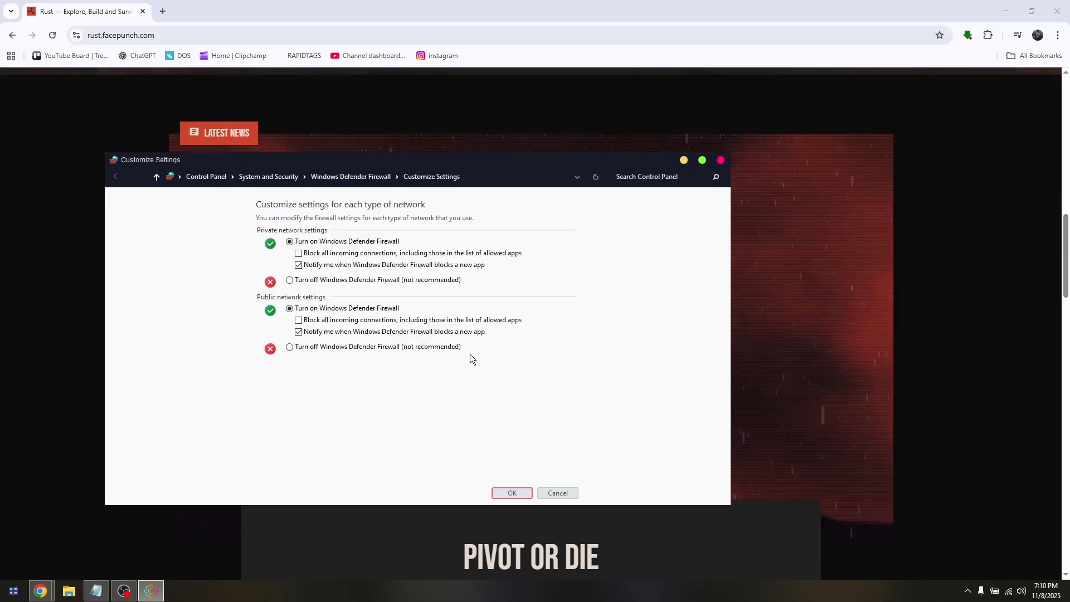
pyautogui.moveTo(336, 283)
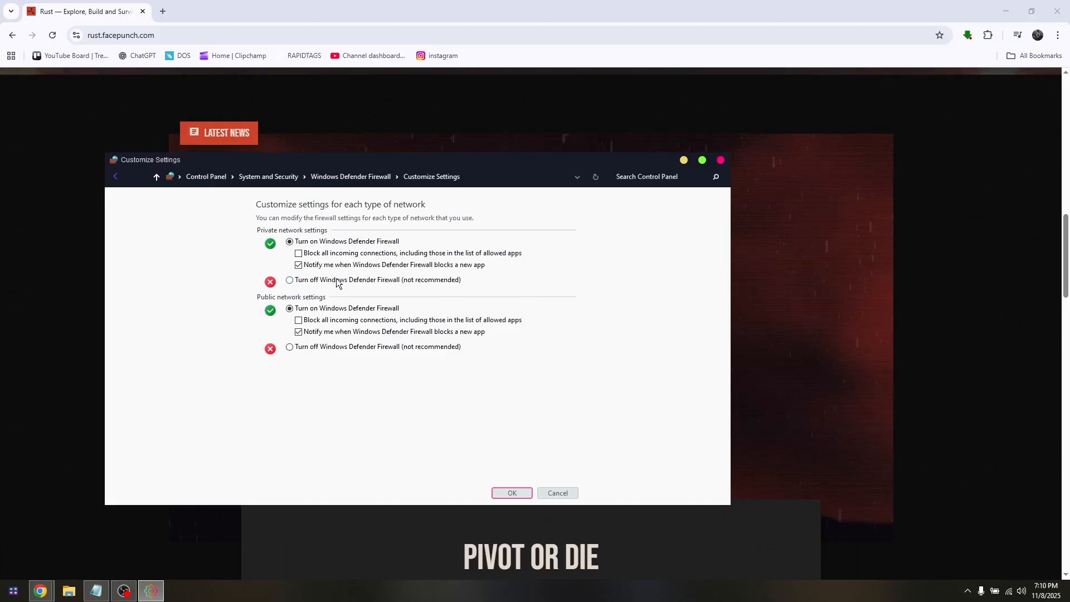
pyautogui.moveTo(531, 409)
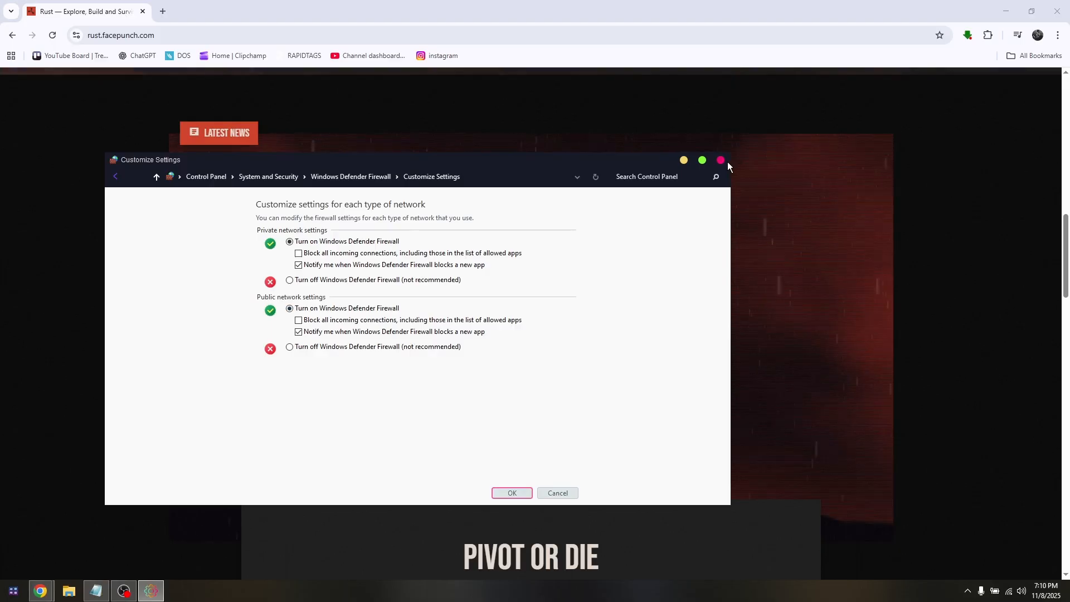
pyautogui.click(721, 159)
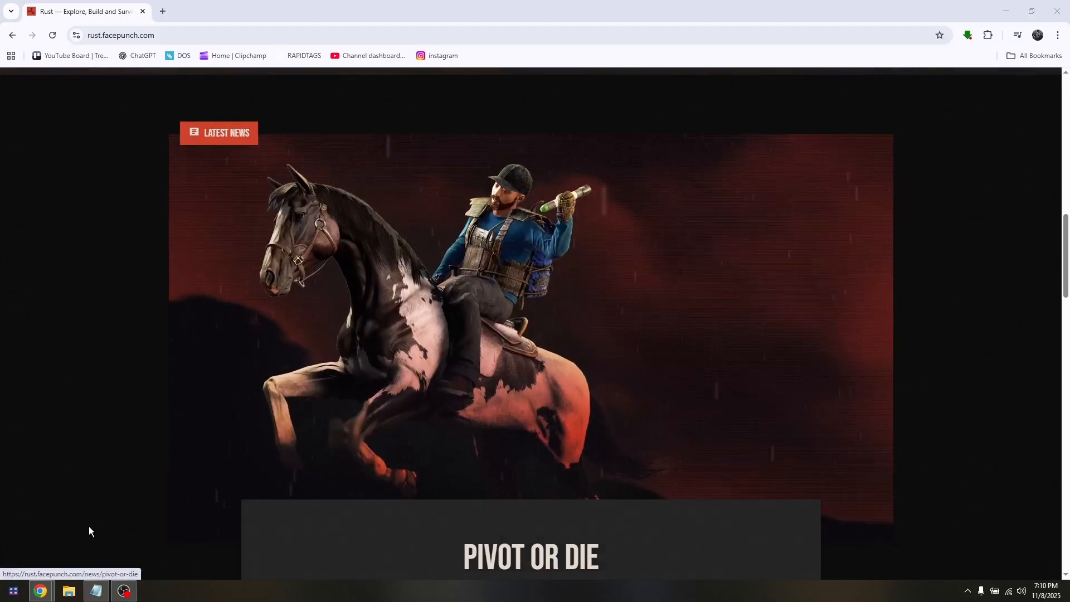
# Search Start for 'cmd' and launch Command Prompt as administrator.
pyautogui.click(11, 590)
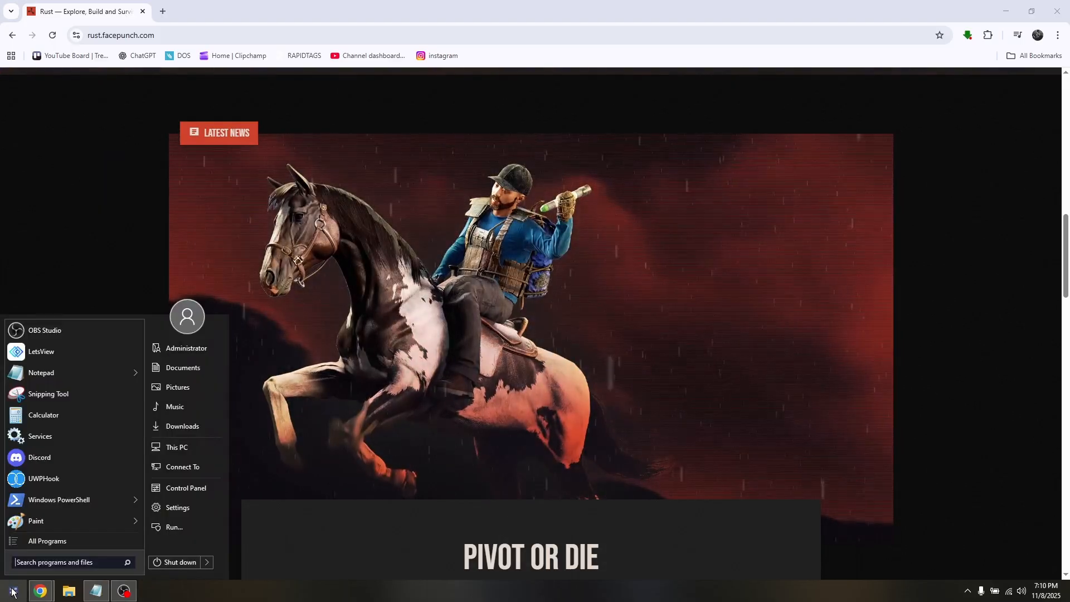
pyautogui.write('cmd')
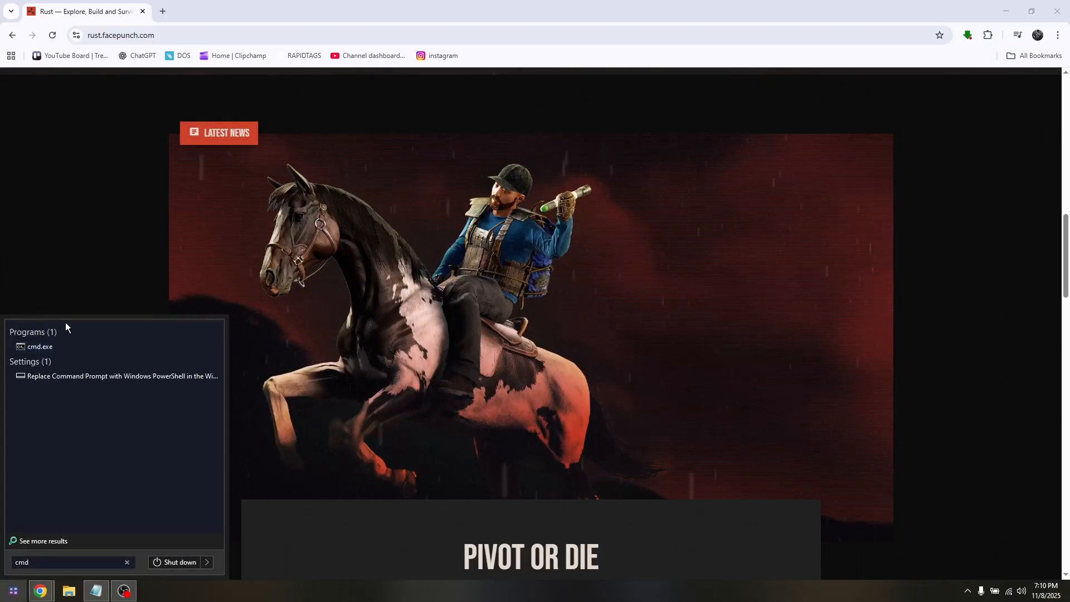
pyautogui.click(40, 346)
pyautogui.write('i')
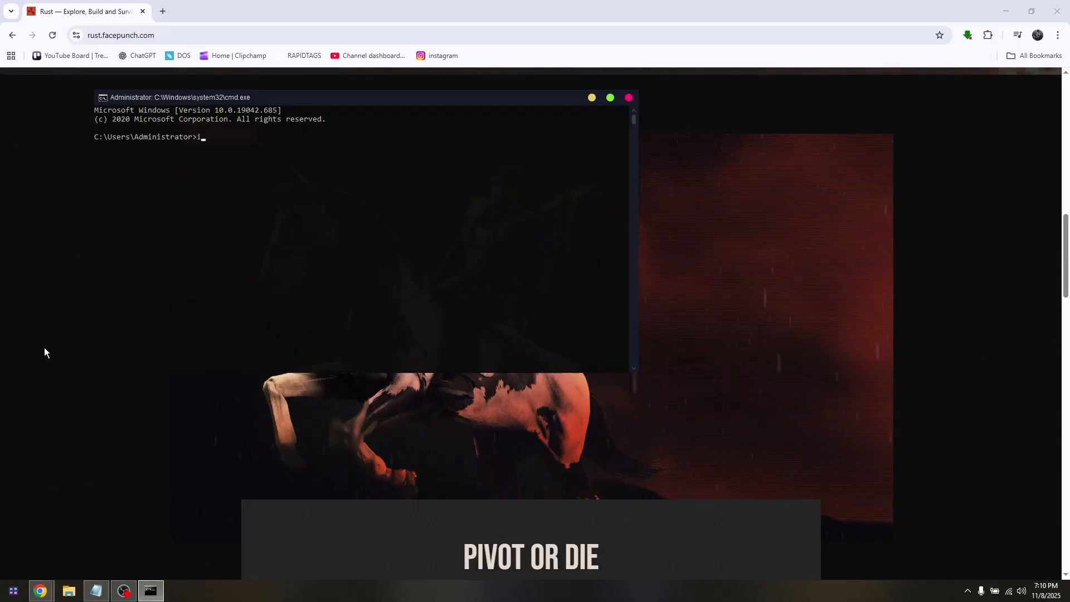
# Run ipconfig /flushdns in the administrator Command Prompt.
pyautogui.write('pconfig')
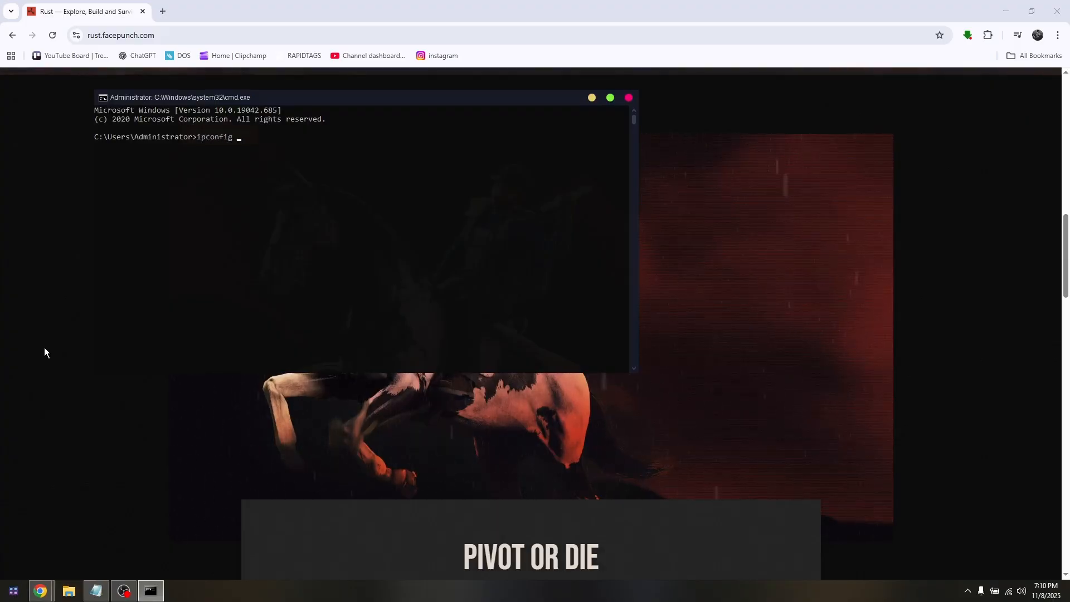
pyautogui.write('/fl')
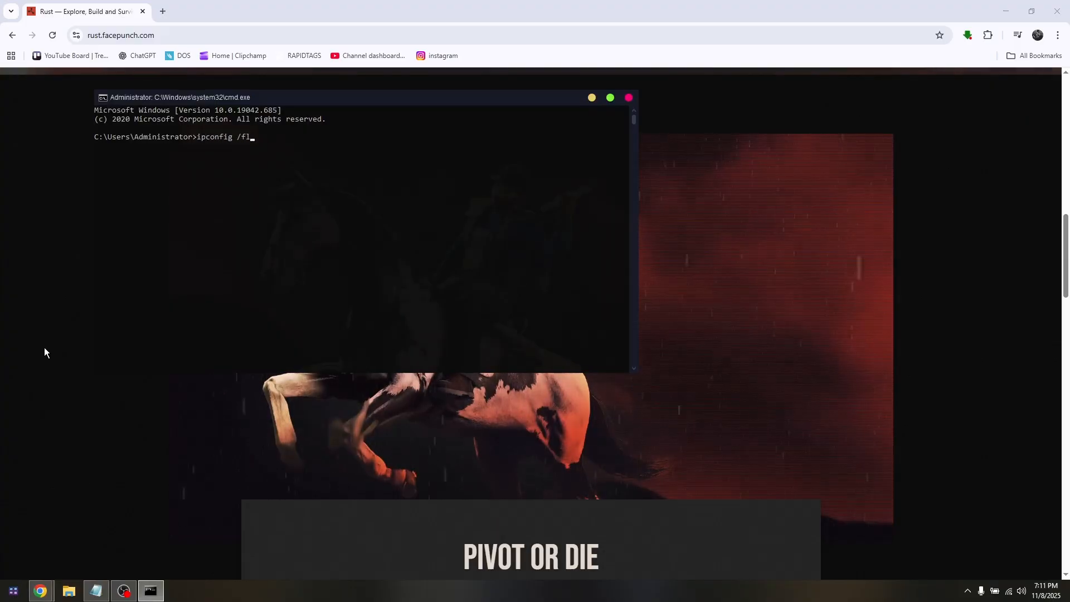
pyautogui.write('ushdns')
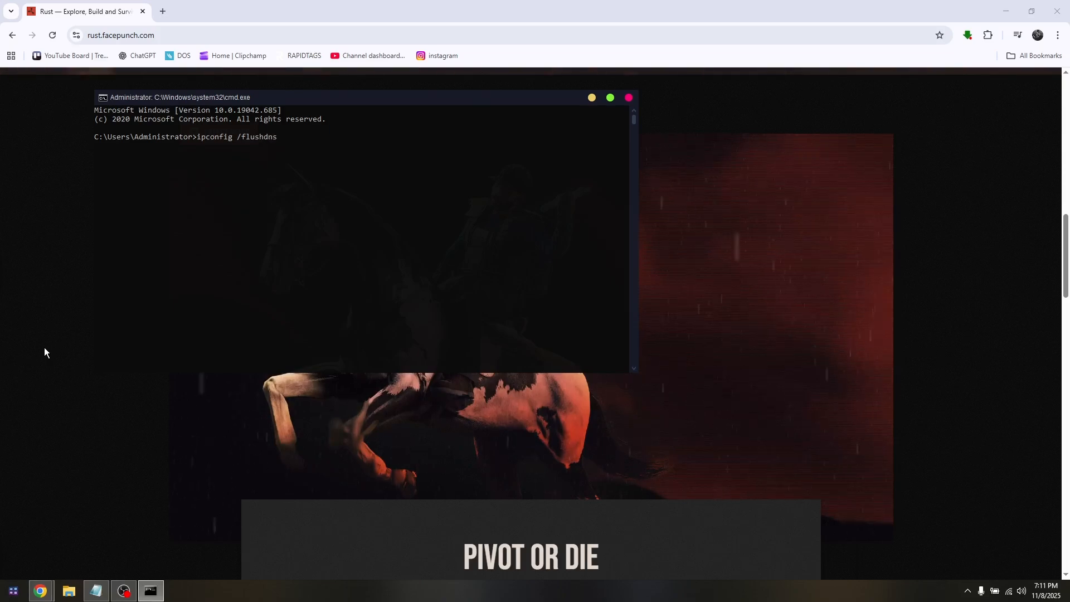
pyautogui.press('Return')
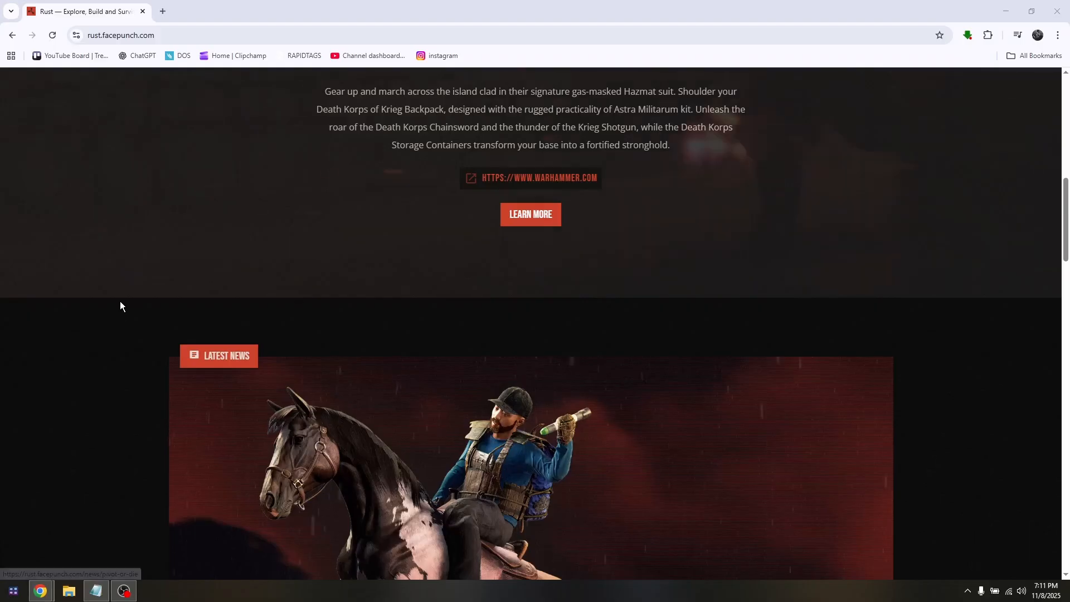
pyautogui.scroll(-3)
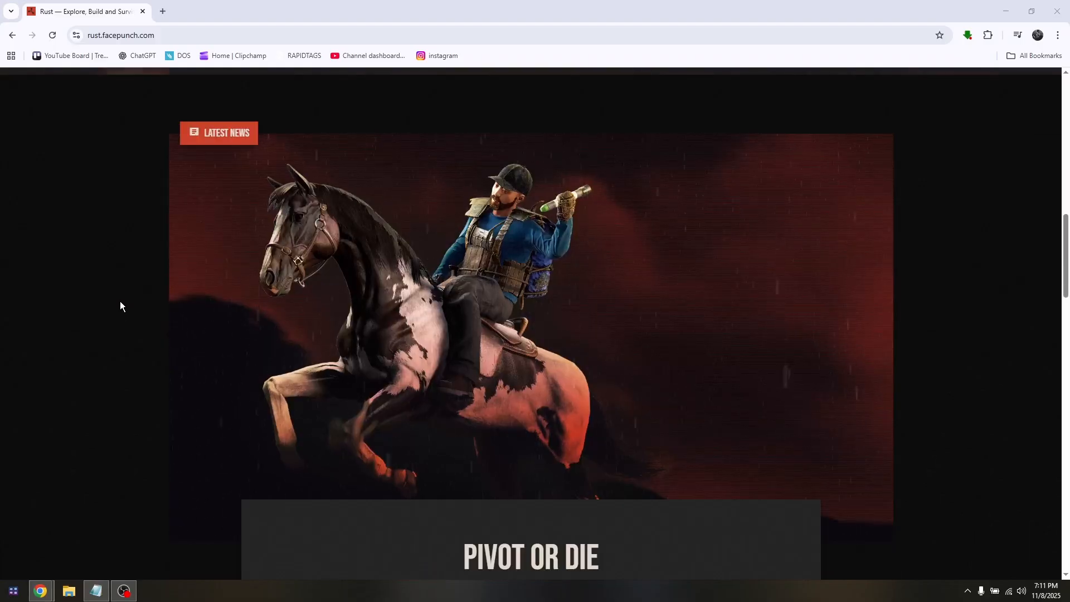
pyautogui.scroll(3)
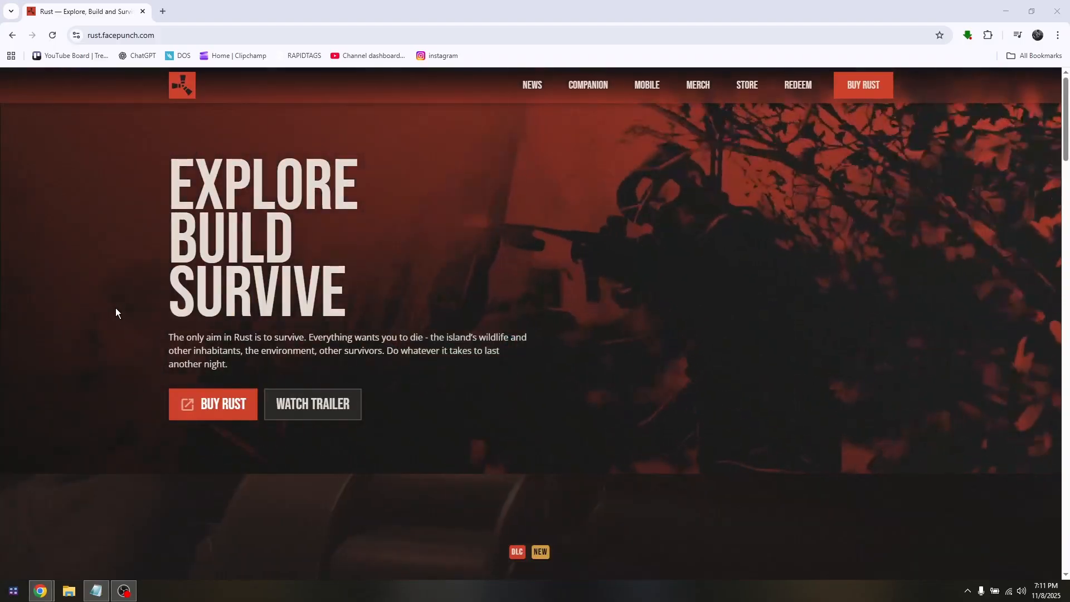